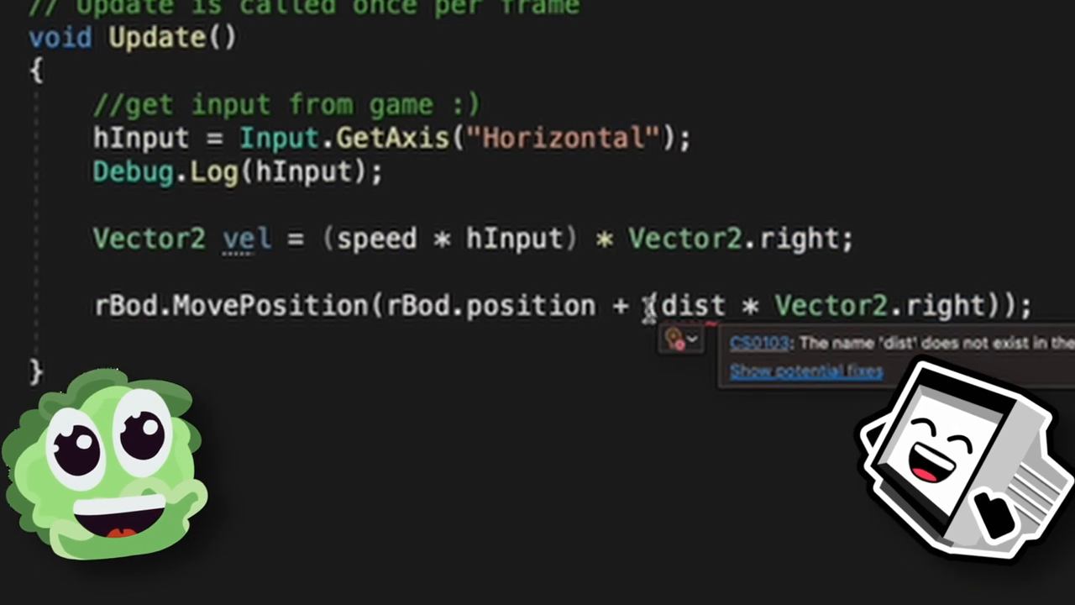
# - Move the player with rBod.velocity = vel and set its Inspector Speed to 10
pyautogui.write('rBod.velocity = vel;')
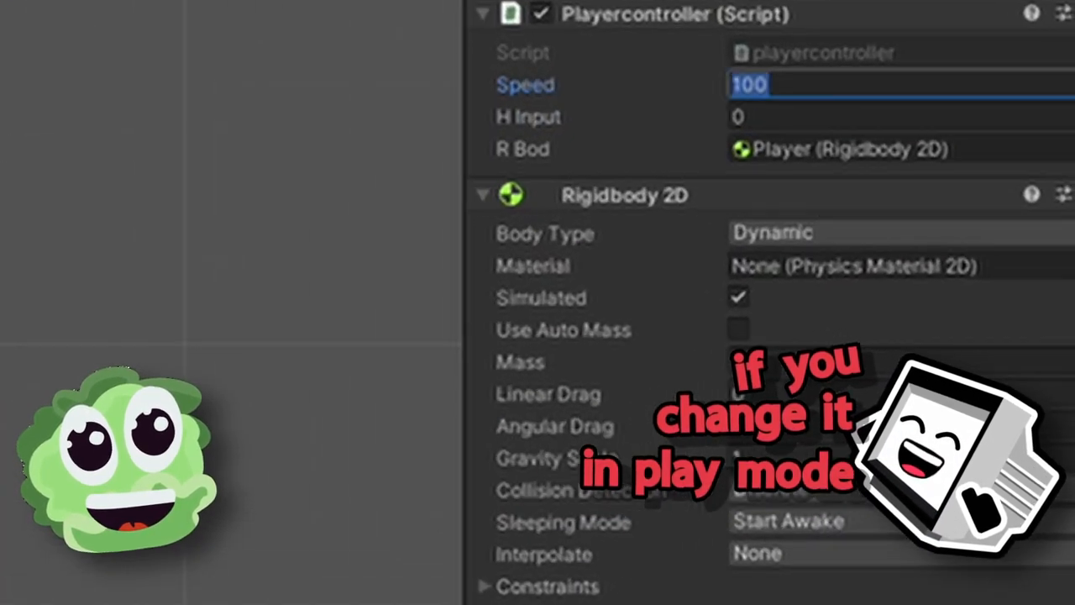
pyautogui.write('10')
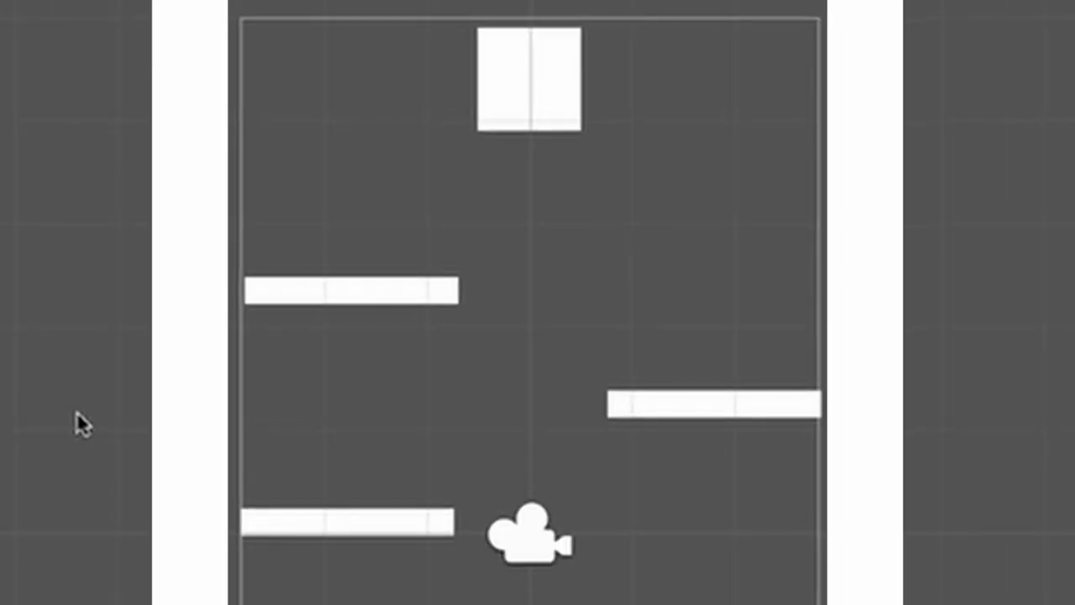
# - Freeze the player's Rigidbody 2D rotation on Z so it stays upright
pyautogui.rightClick(76, 422)
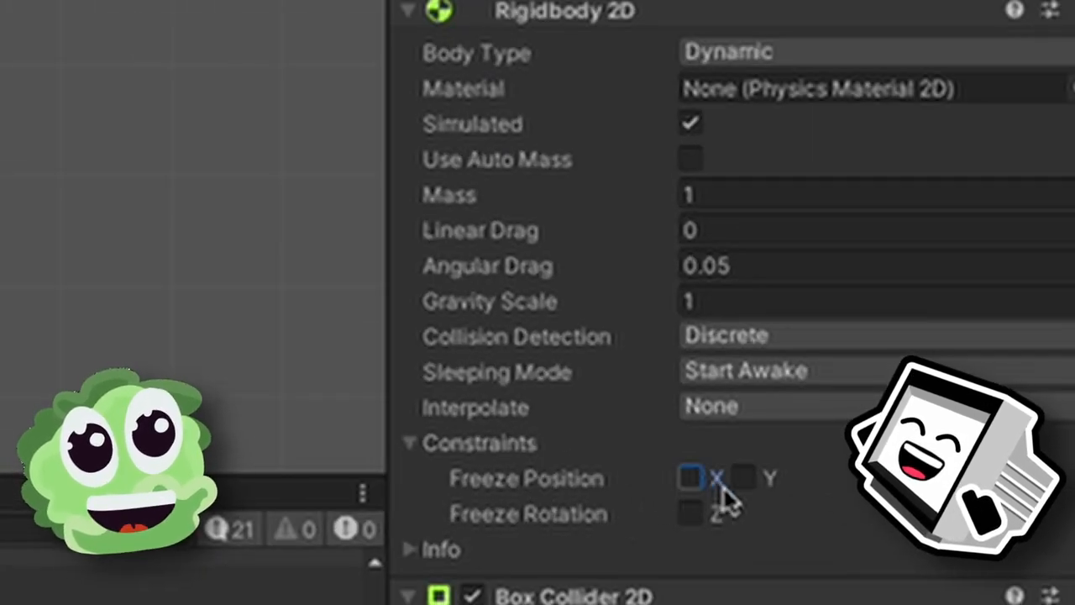
pyautogui.click(687, 514)
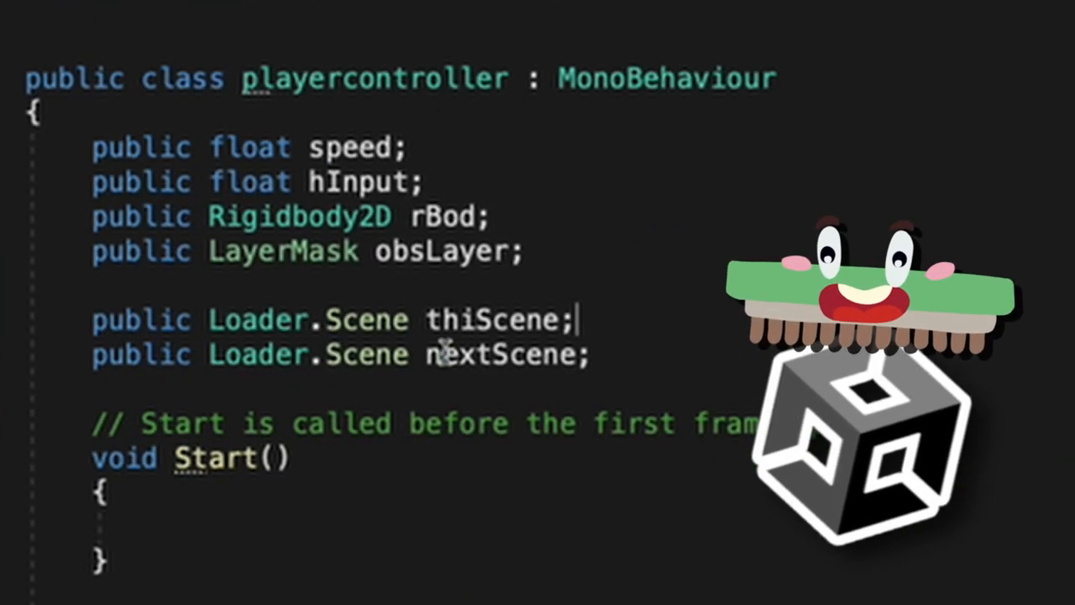
# - Choose the This Scene value L1 for the player controller in the Inspector
pyautogui.scroll(-3)
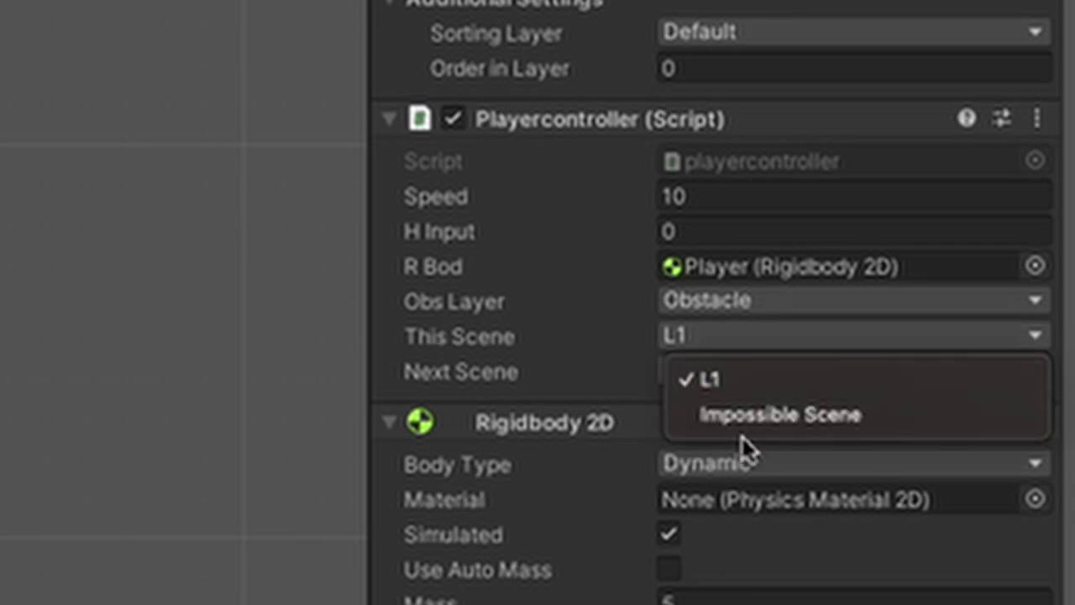
pyautogui.click(777, 413)
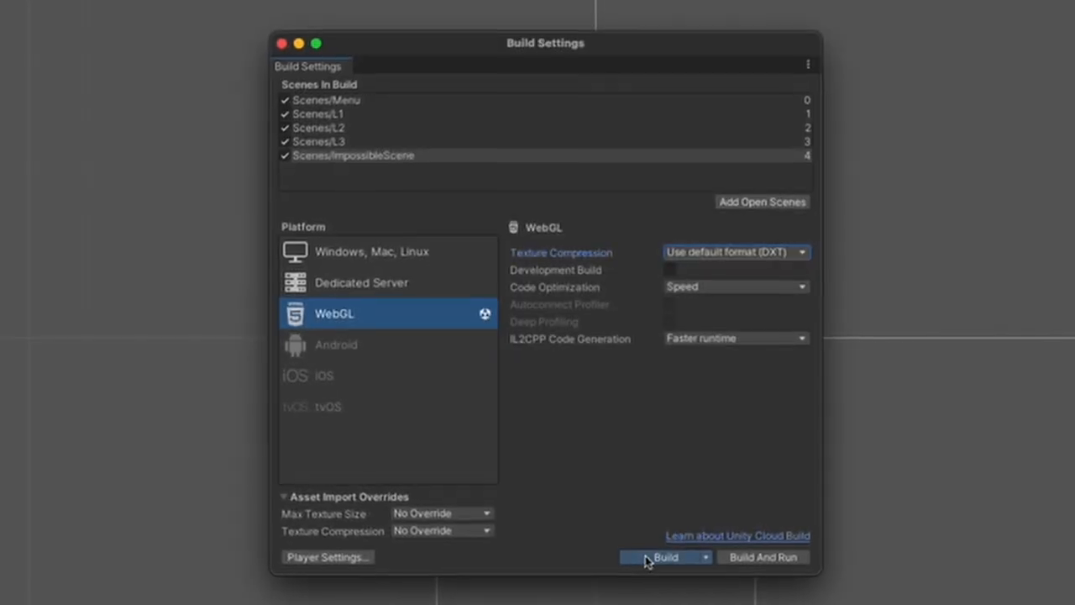
# - Build the WebGL version with Menu, L1–L3 and ImpossibleScene included
pyautogui.click(658, 558)
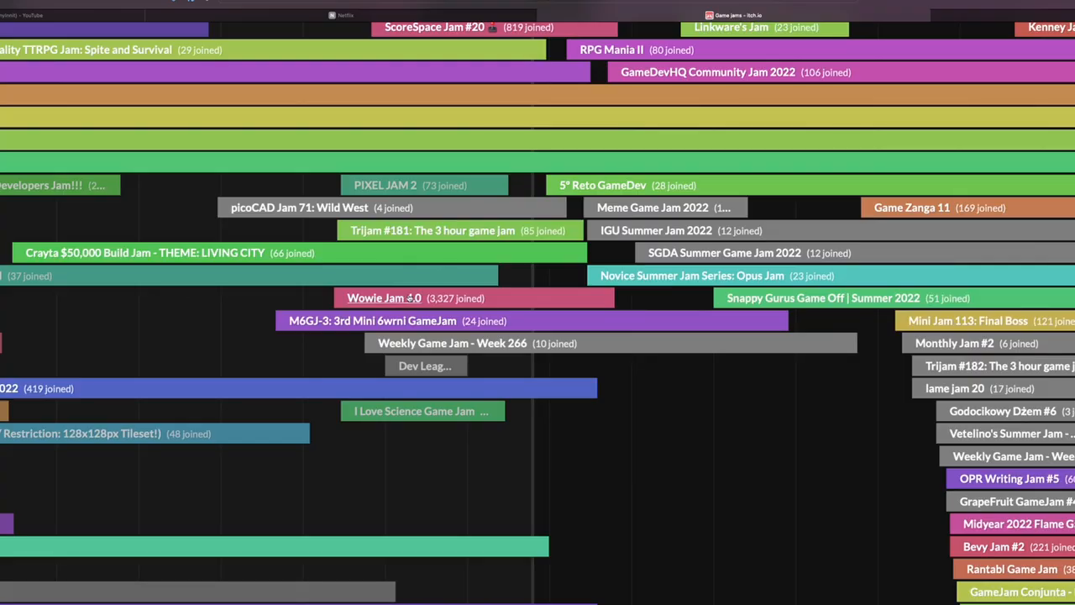
# - On the Wowie Jam 4.0 page, fill Music Source and Credits 'gkapusta & BLANKdev'
pyautogui.click(383, 297)
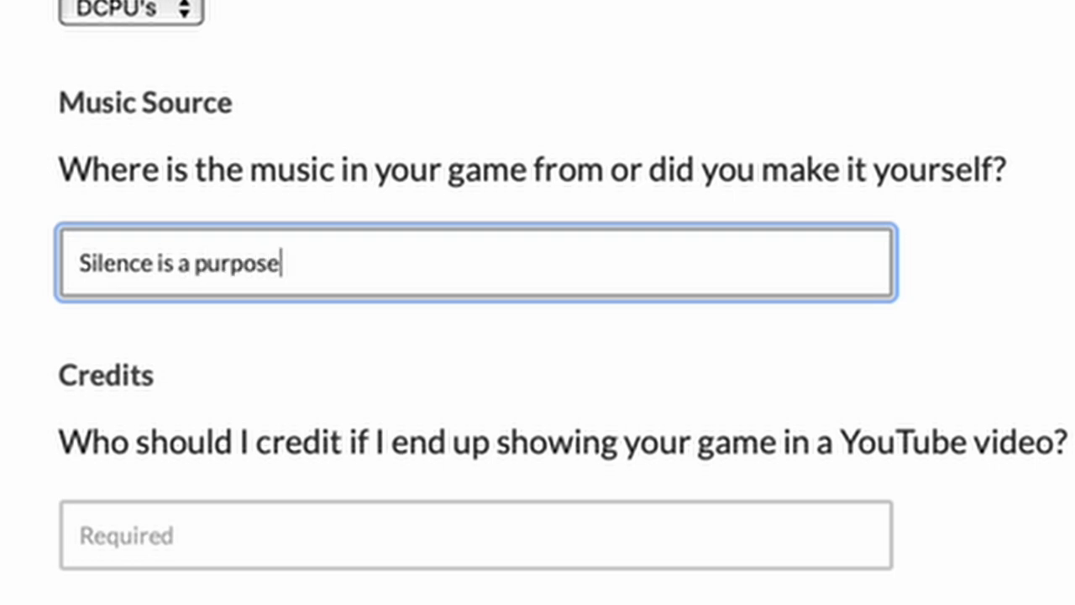
pyautogui.write('ful')
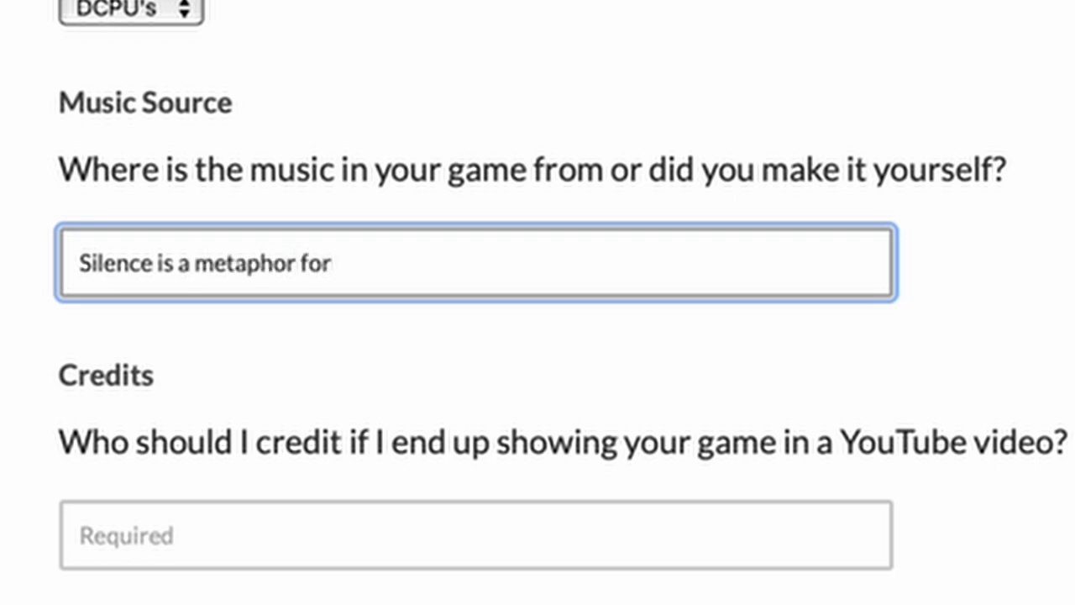
pyautogui.write('gkapusta & BLANKdev')
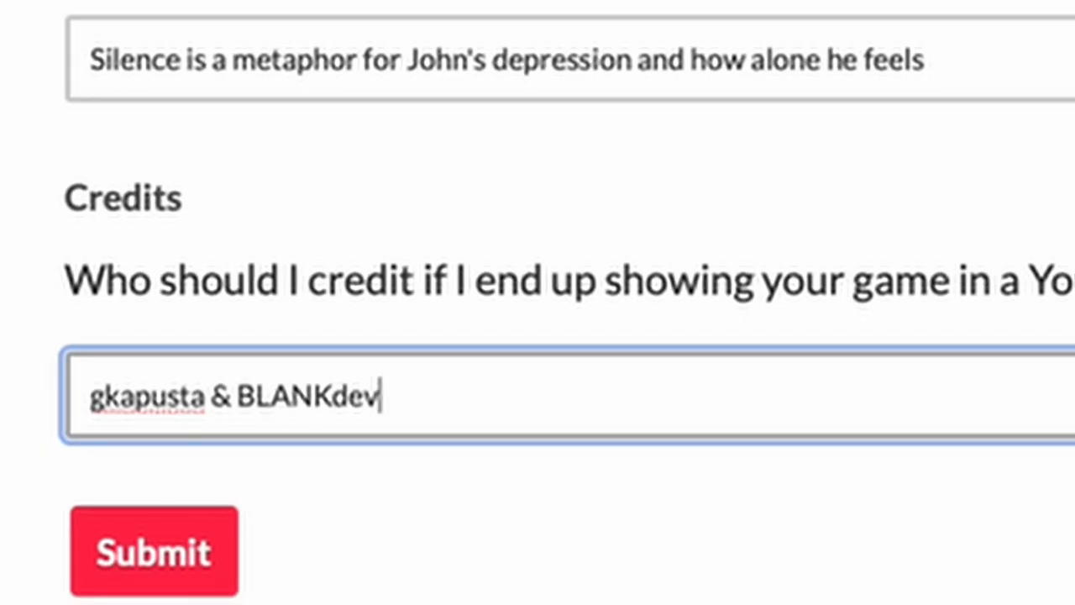
# - Submit the jam entry and view all submissions
pyautogui.click(154, 555)
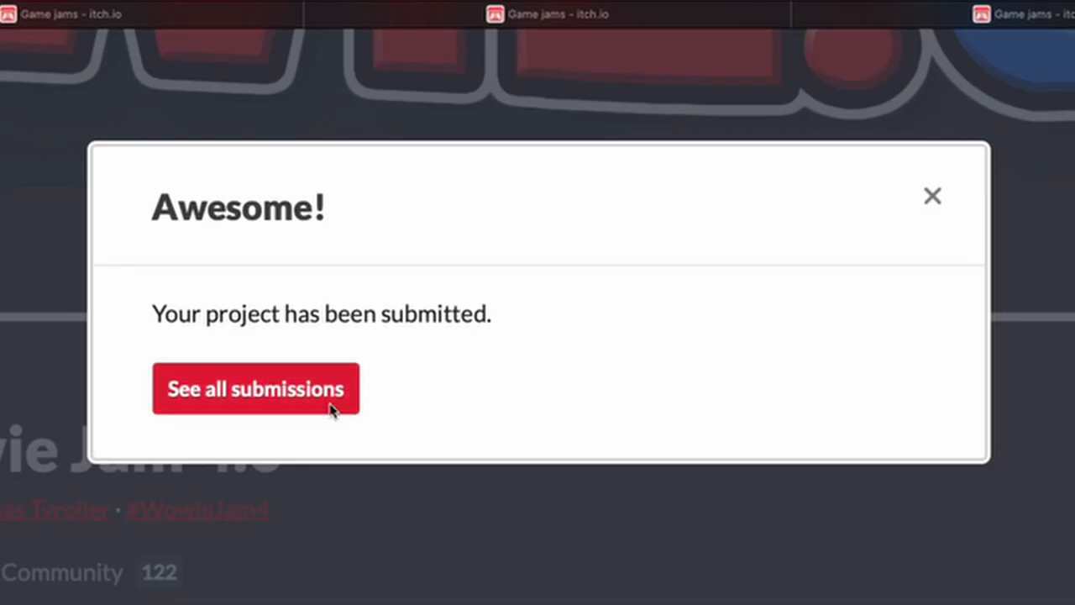
pyautogui.click(255, 388)
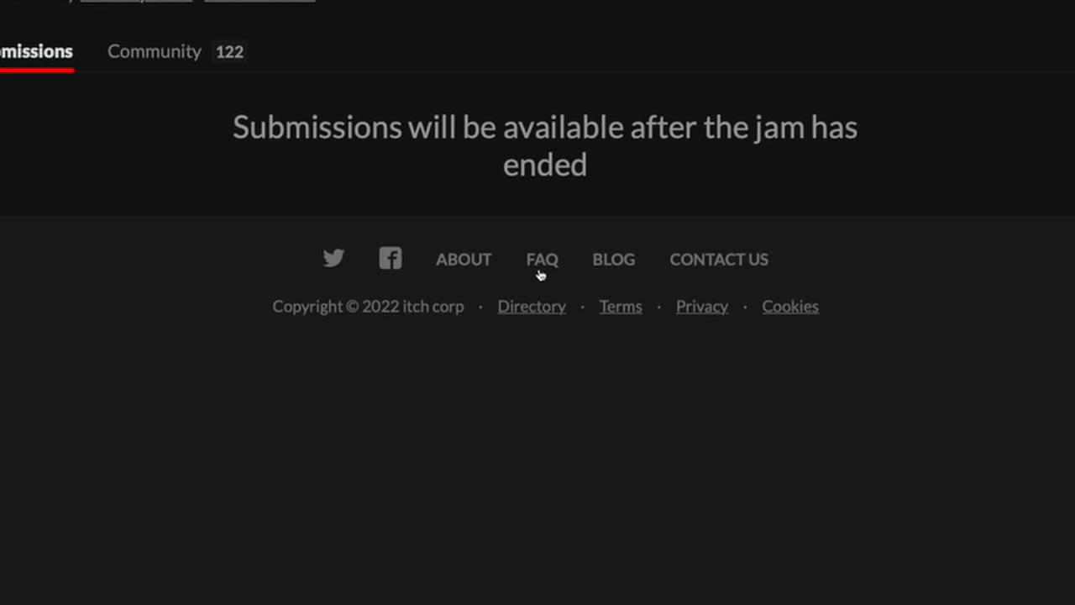